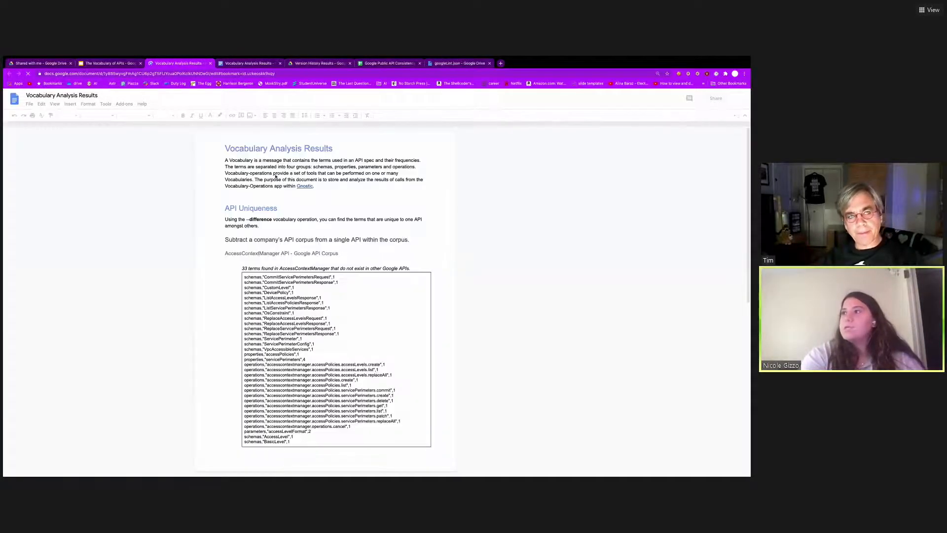
Highlight the term accessPolicies in the AccessContextManager unique-terms list and review the list below it
scroll("down", 3)
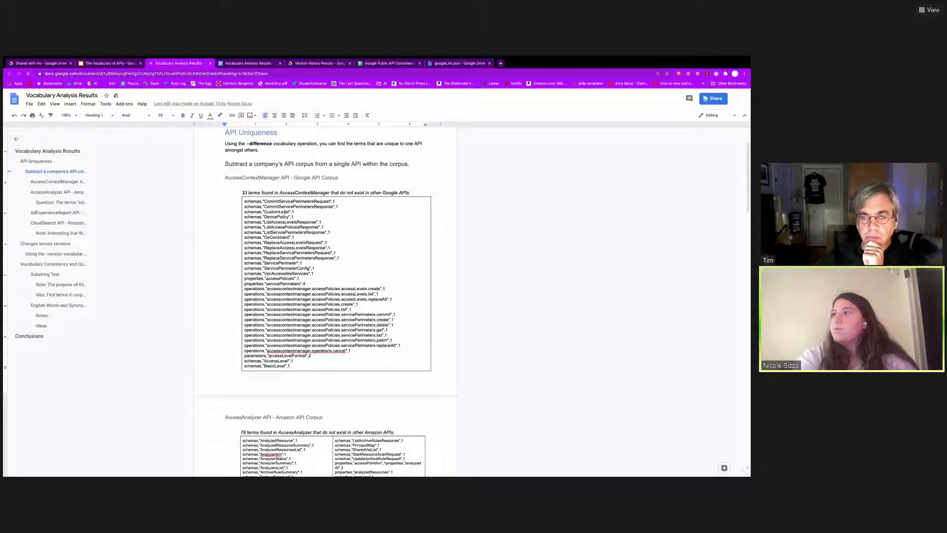
double_click(275, 212)
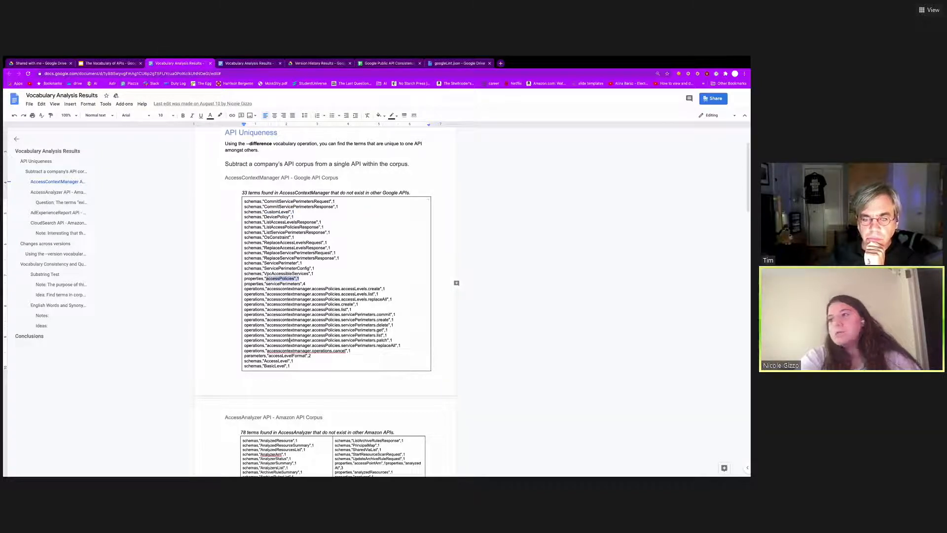
scroll("down", 3)
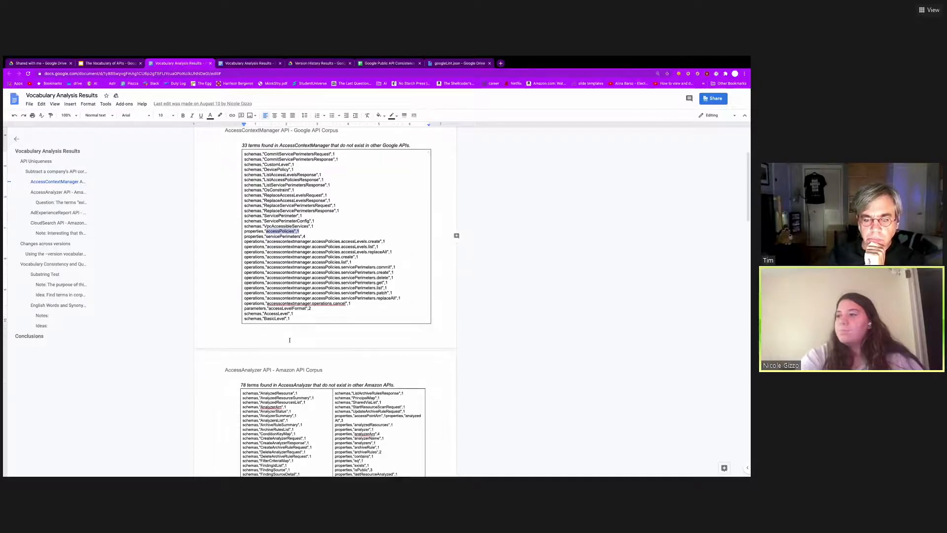
scroll("down", 3)
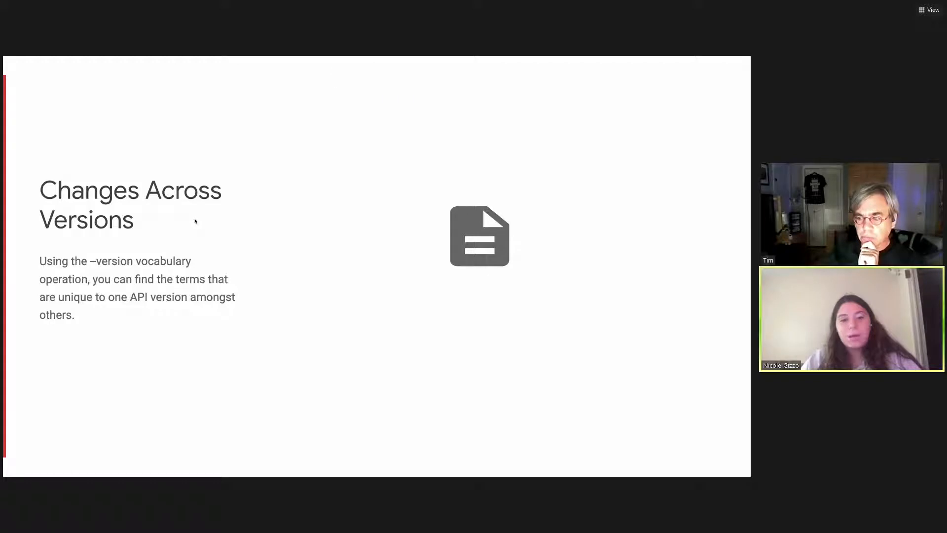
mouse_move(534, 198)
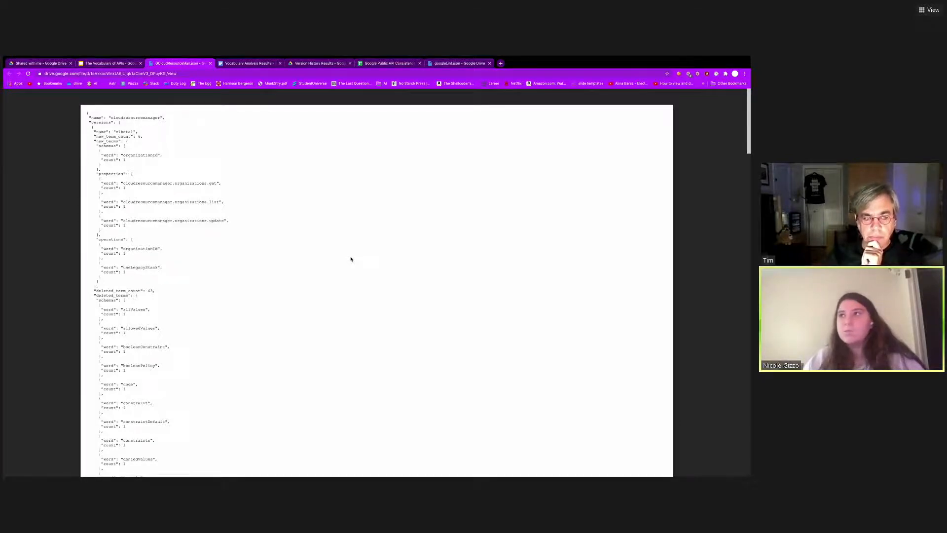
mouse_move(250, 193)
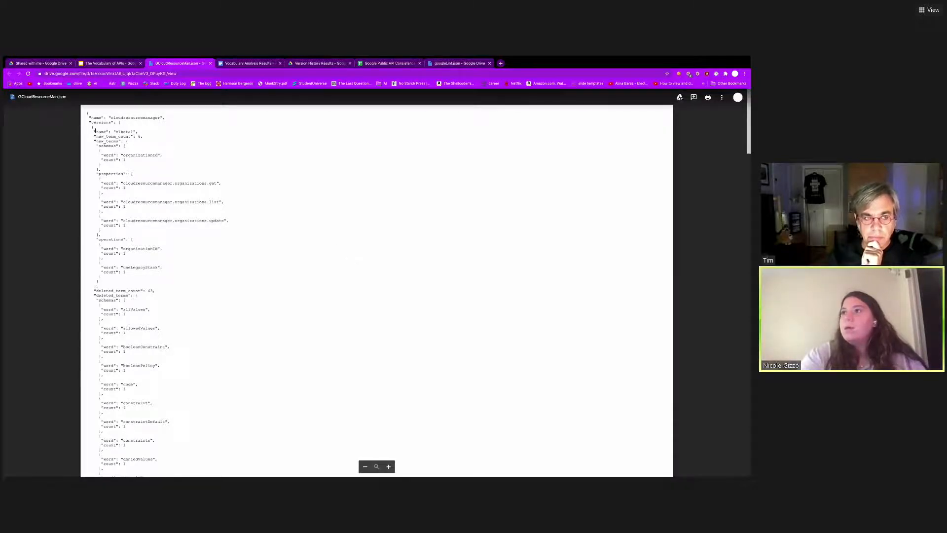
Highlight the new_term_count field, then reach the deleted_term_count and deleted_terms section of the JSON
double_click(114, 131)
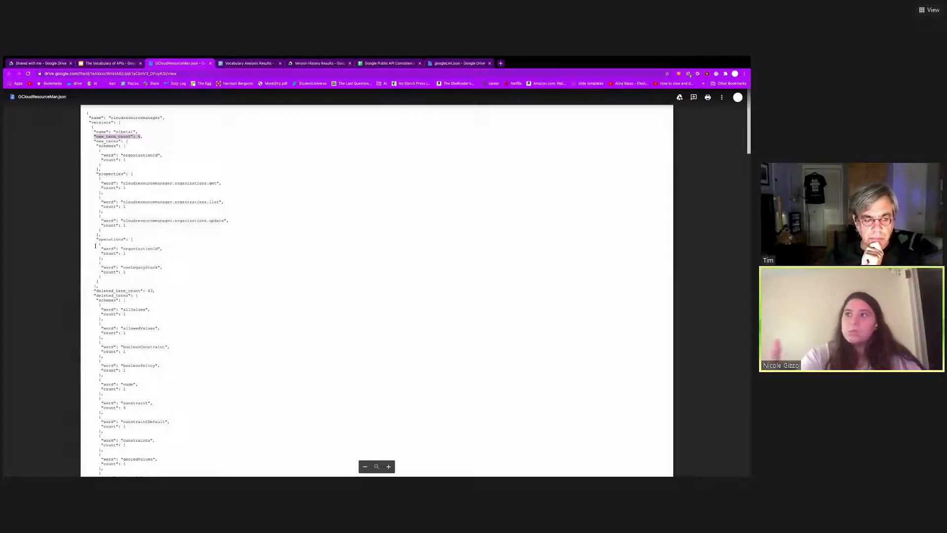
scroll("down", 3)
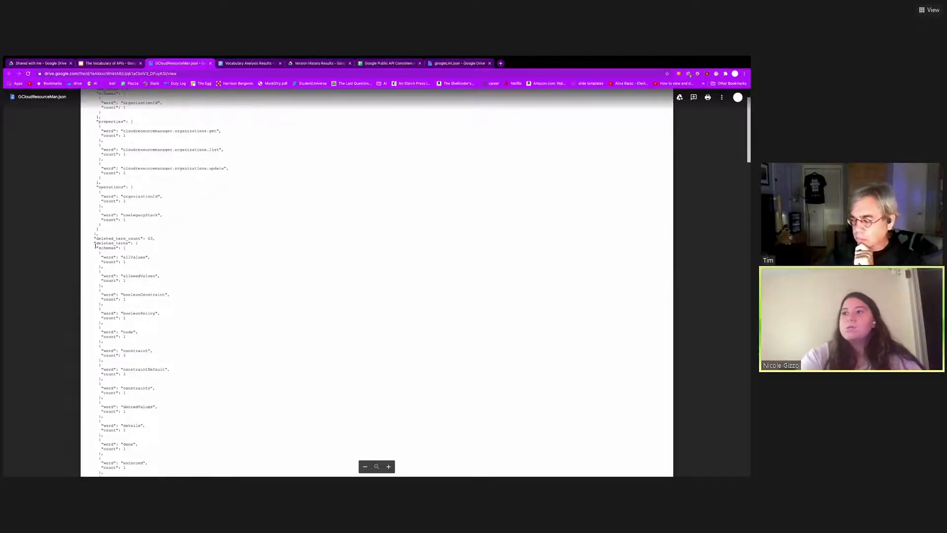
scroll("down", 3)
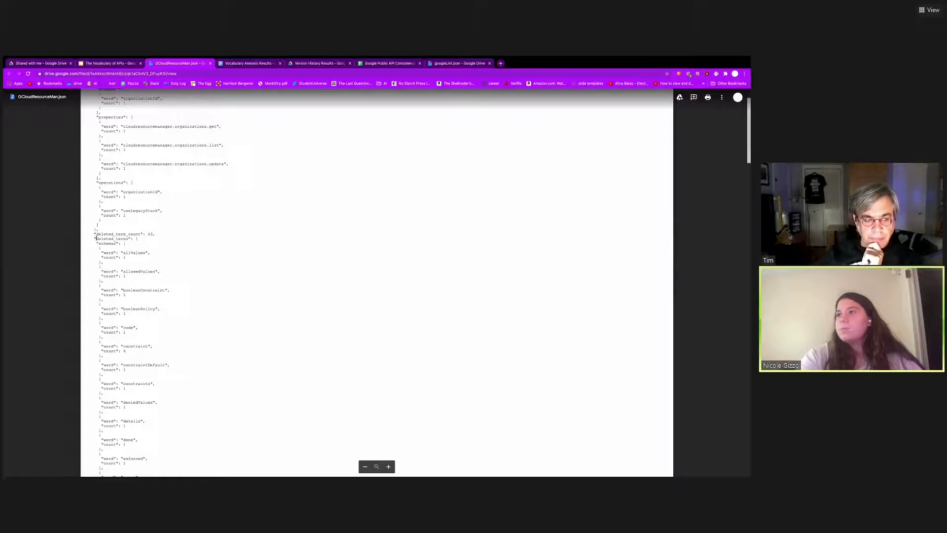
scroll("down", 3)
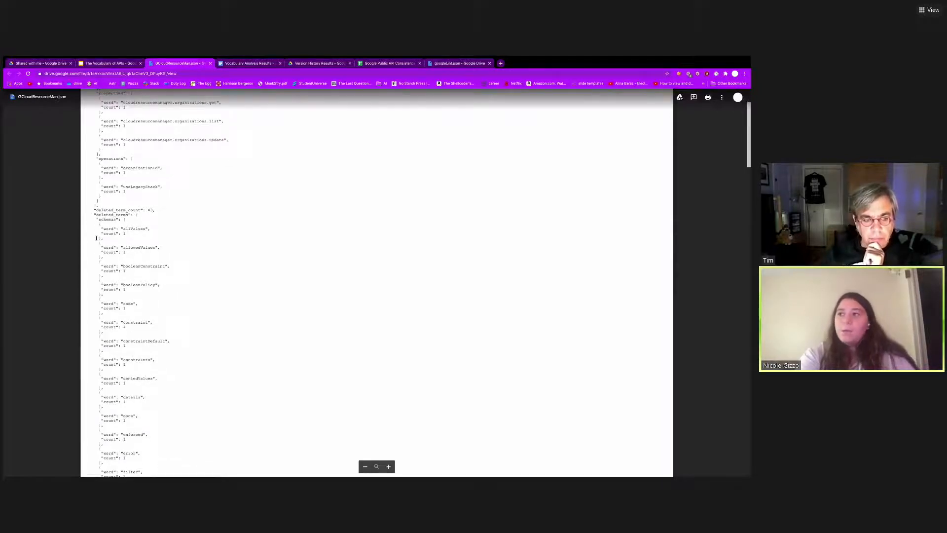
scroll("down", 3)
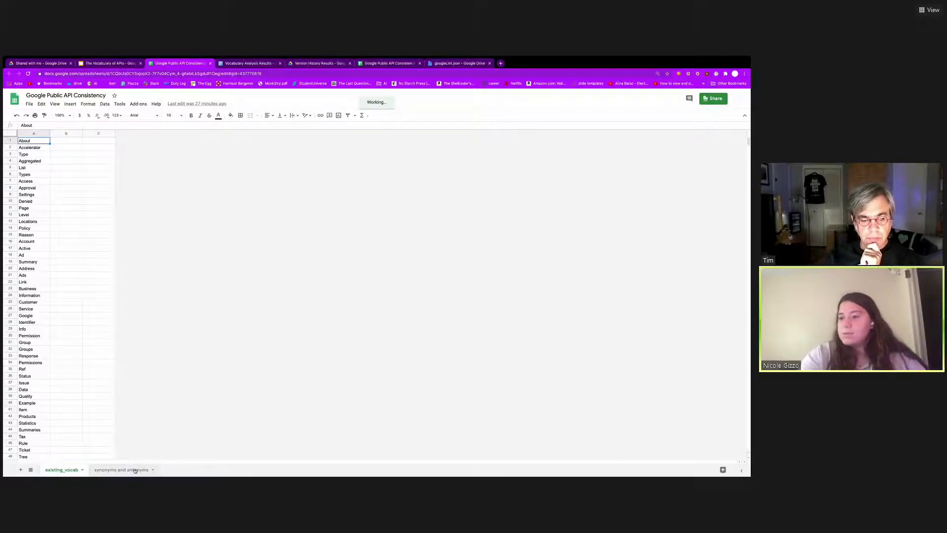
Show the synonyms and antonyms sheet and select the info and task rows with their synonyms
left_click(121, 469)
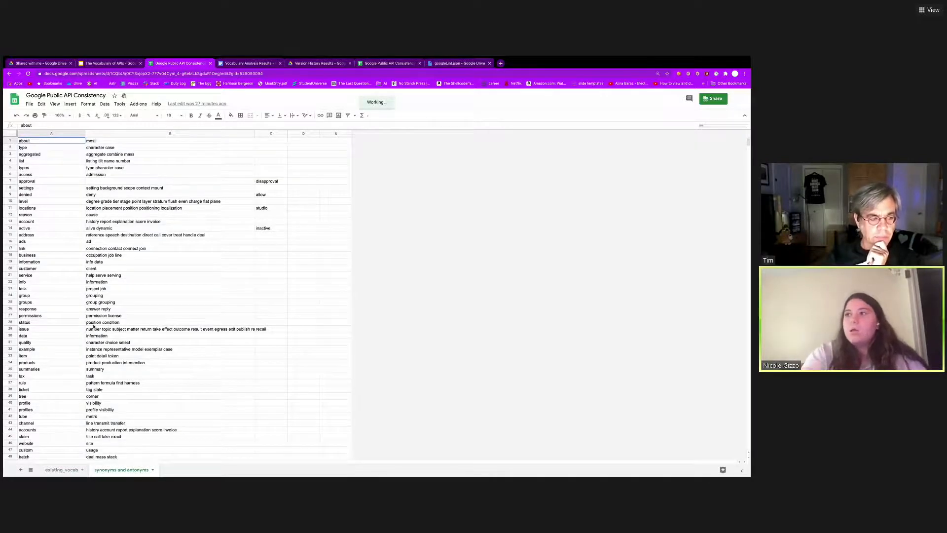
scroll("down", 3)
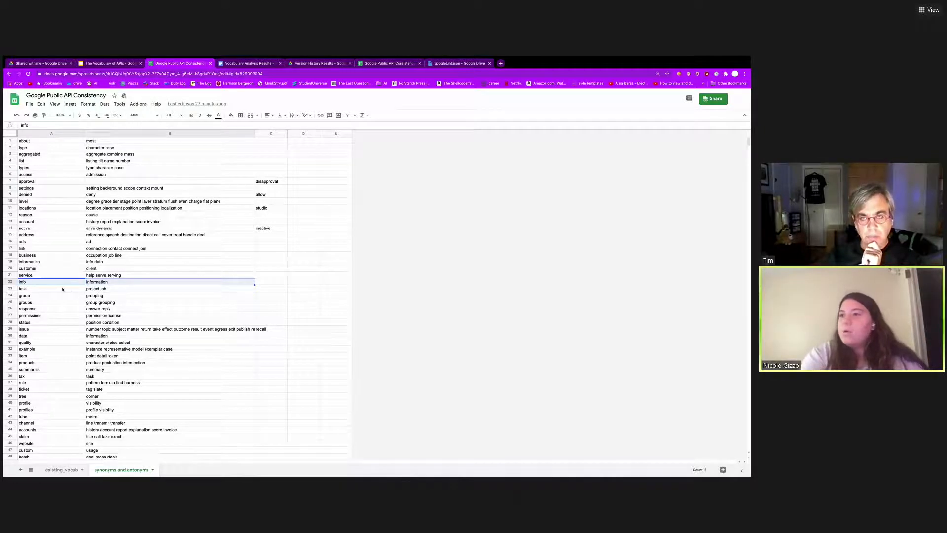
left_click(50, 288)
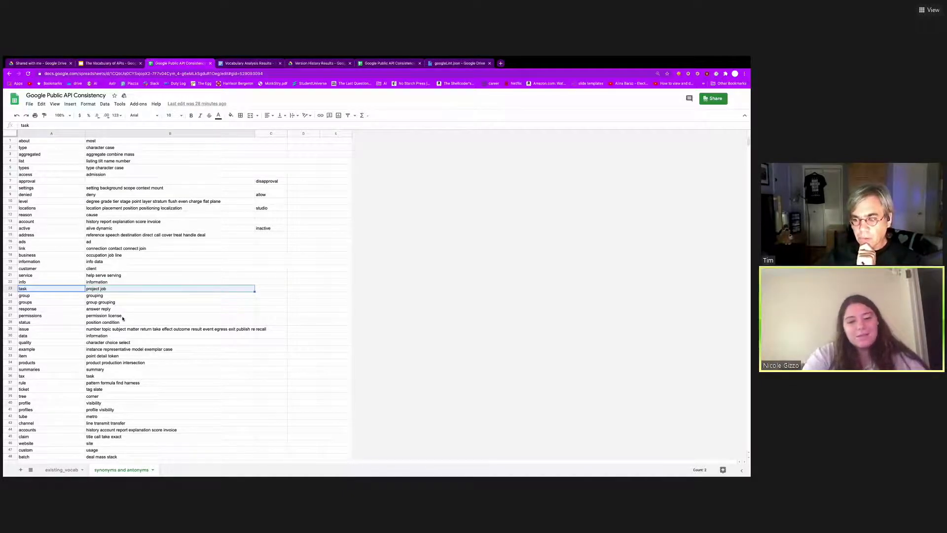
left_click(51, 161)
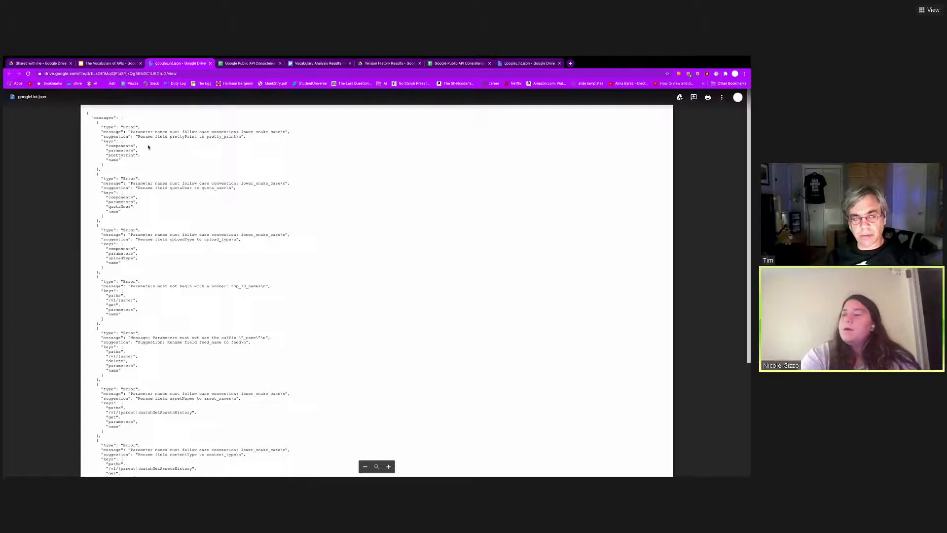
mouse_move(208, 155)
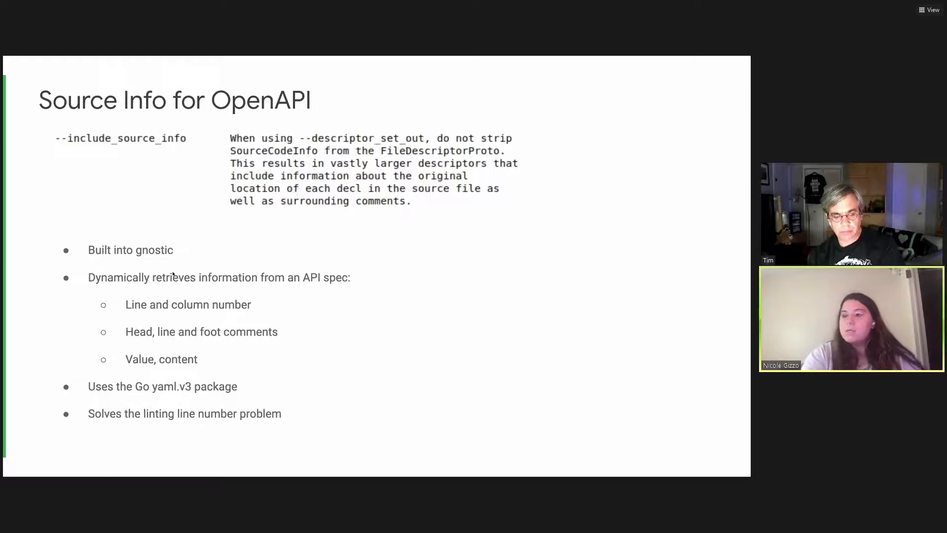
Advance from the Source Info for OpenAPI slide to the Source Info (example) slide
key("Right")
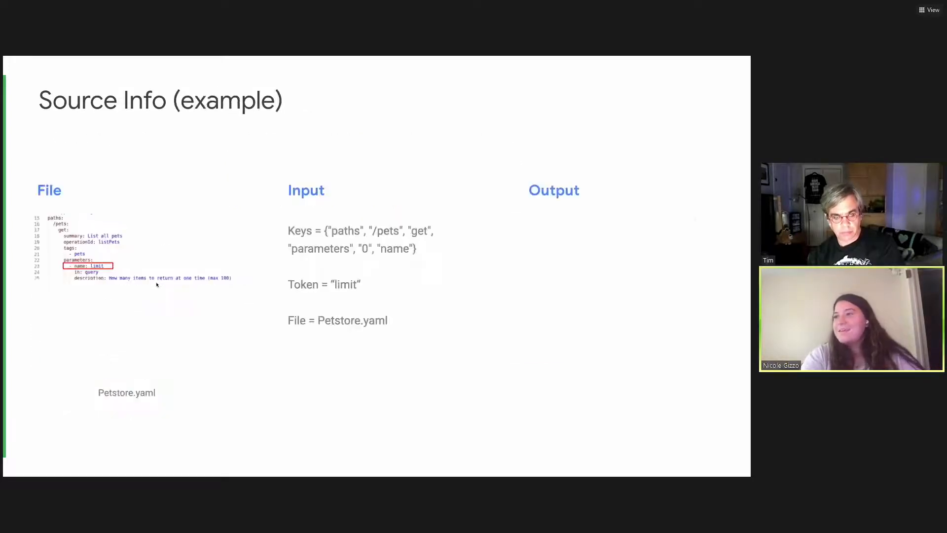